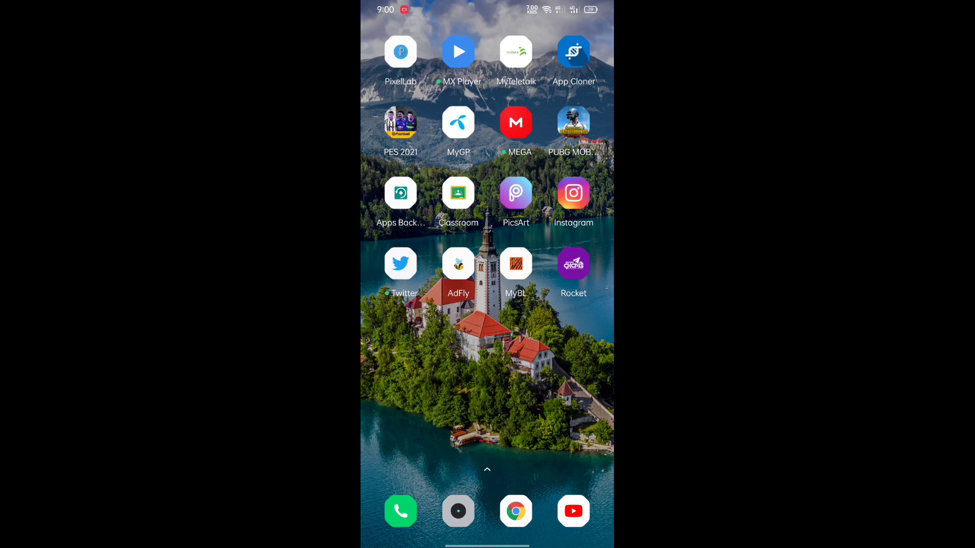
- Swipe to the next home screen page and launch the Quark VPN app
{"action": "scroll", "scroll_direction": "left", "scroll_amount": 3}
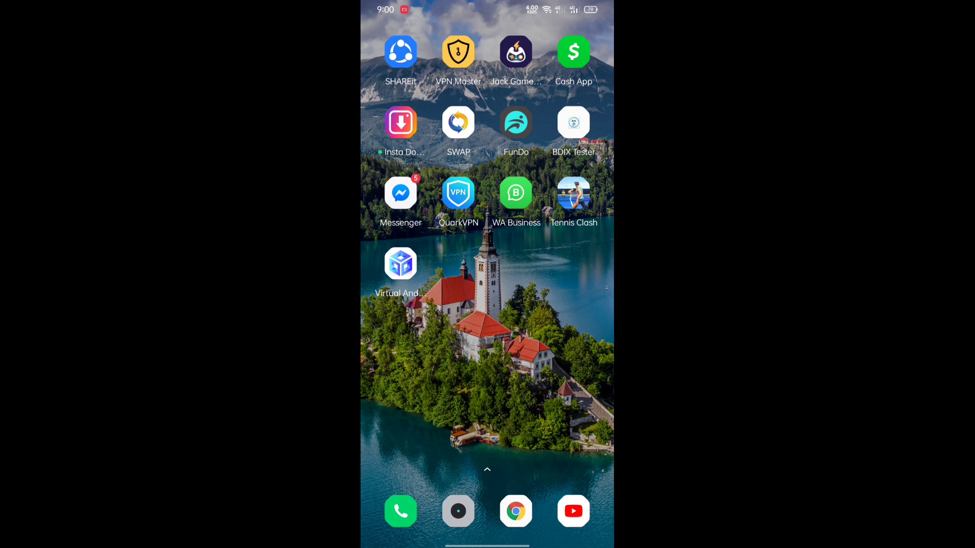
{"action": "left_click", "coordinate": [458, 193]}
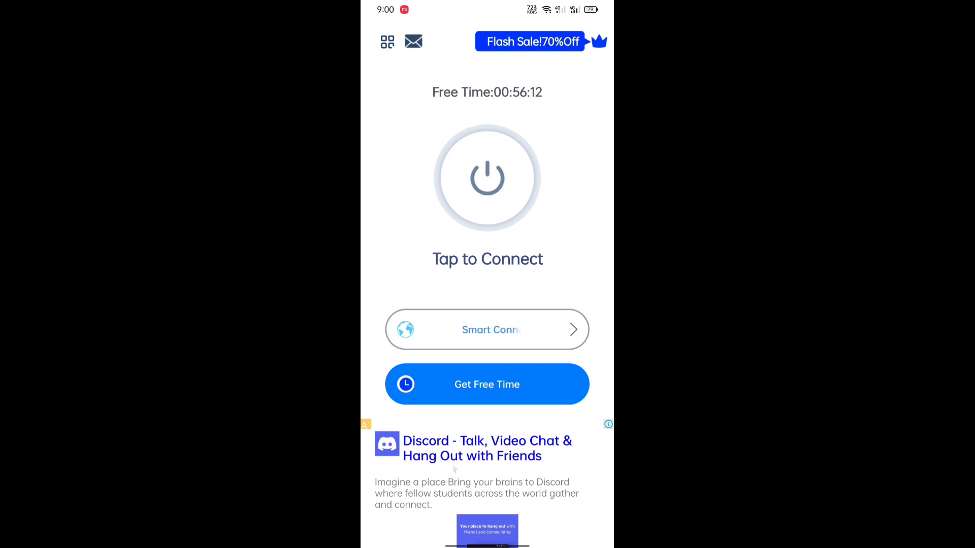
- Open the Smart Connect location selector and dismiss the full-screen advert to reach Server List
{"action": "left_click", "coordinate": [487, 330]}
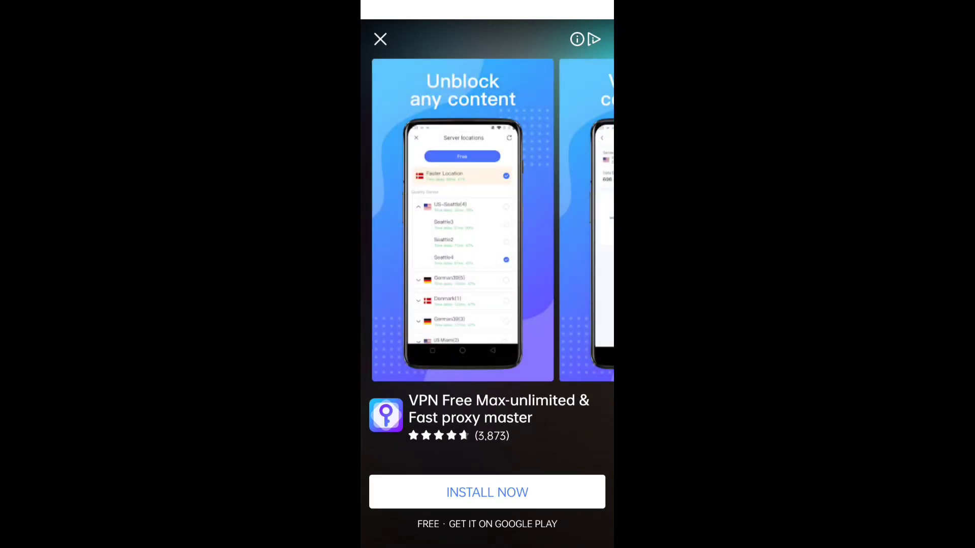
{"action": "left_click", "coordinate": [380, 39]}
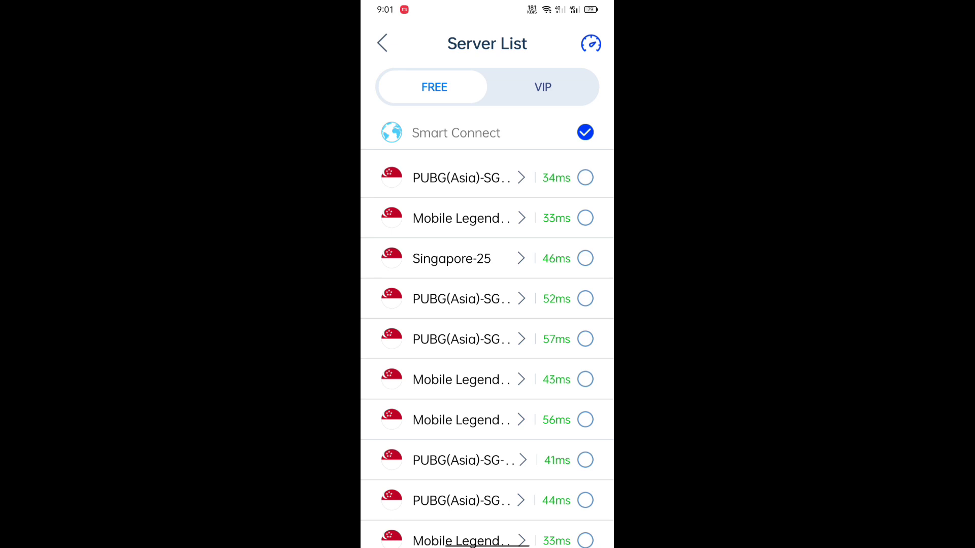
- Choose the Japanese VIP server PES-JP-2 as the connection location
{"action": "left_click", "coordinate": [543, 87]}
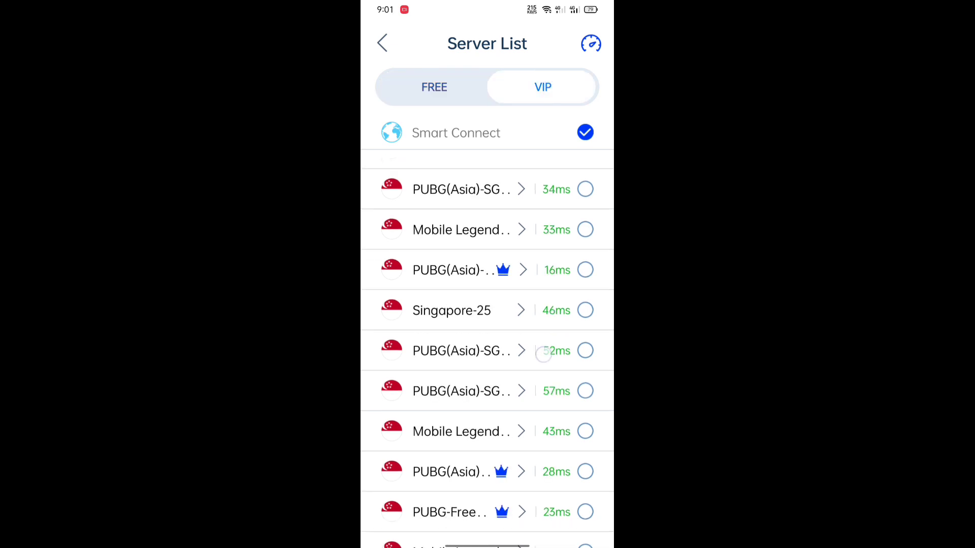
{"action": "scroll", "scroll_direction": "down", "scroll_amount": 3}
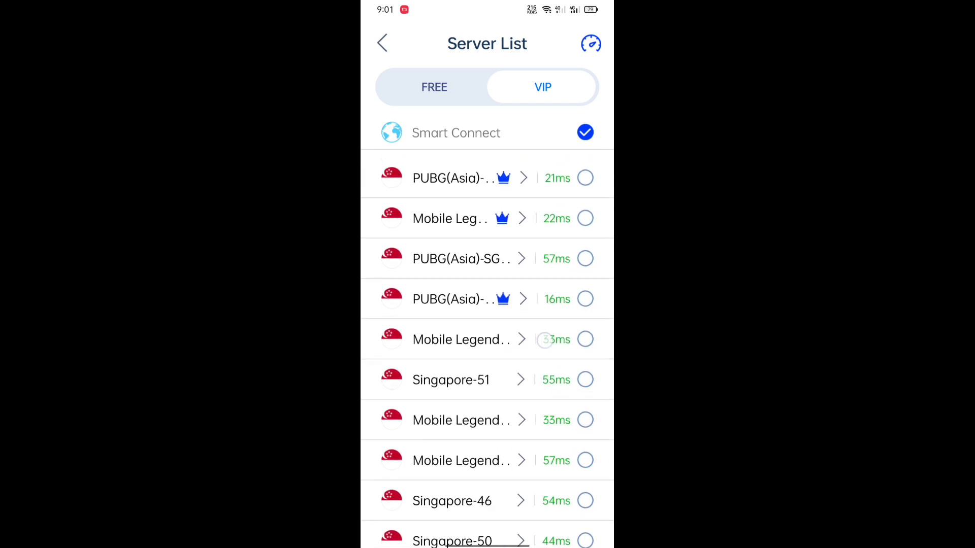
{"action": "scroll", "scroll_direction": "down", "scroll_amount": 3}
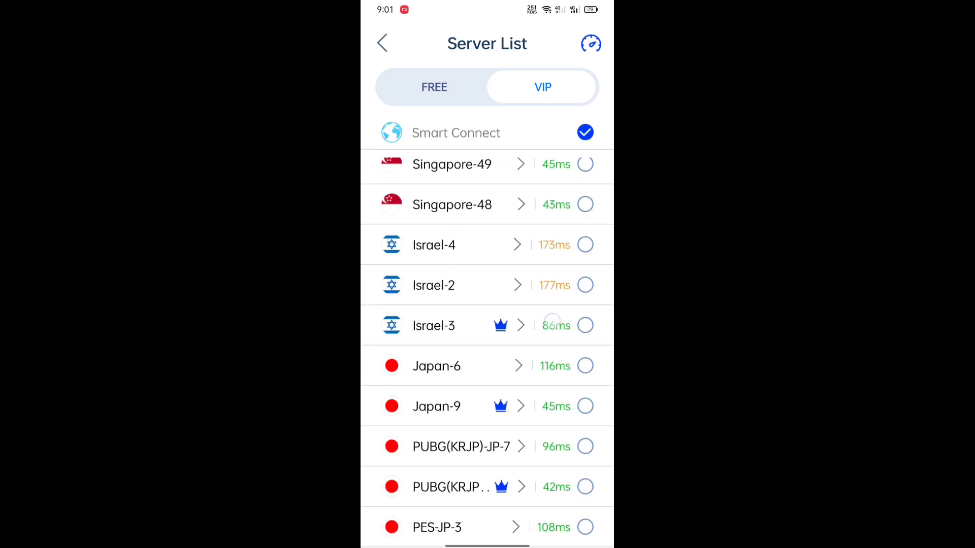
{"action": "scroll", "scroll_direction": "down", "scroll_amount": 3}
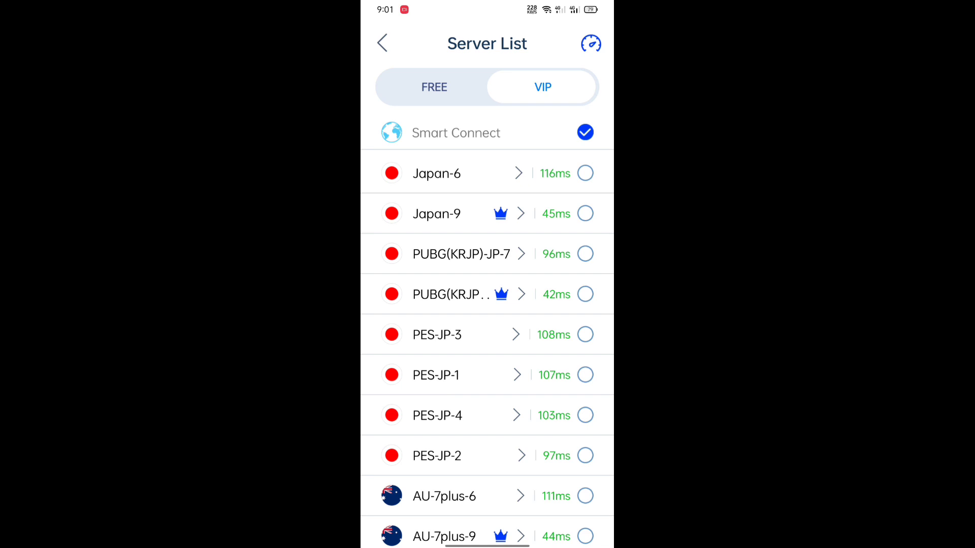
{"action": "scroll", "scroll_direction": "down", "scroll_amount": 3}
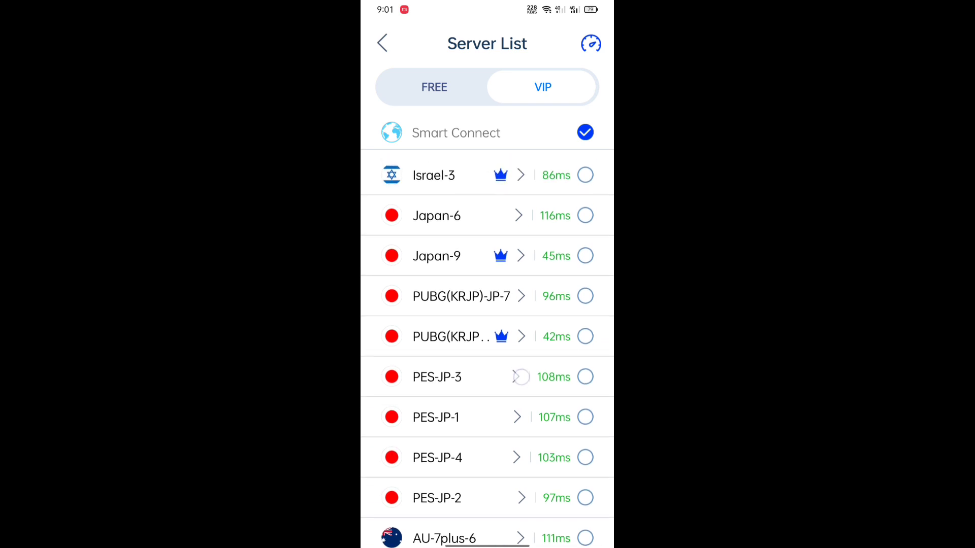
{"action": "scroll", "scroll_direction": "down", "scroll_amount": 3}
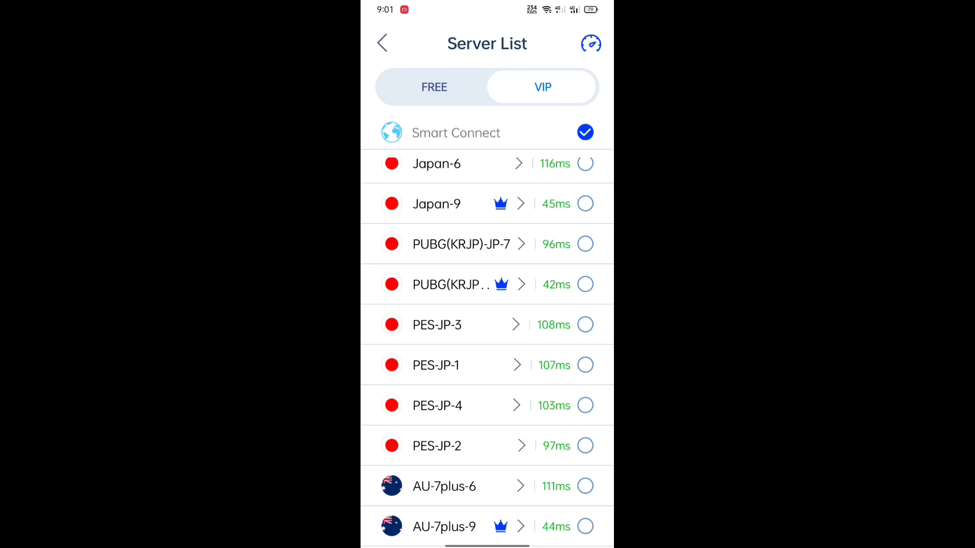
{"action": "scroll", "scroll_direction": "down", "scroll_amount": 3}
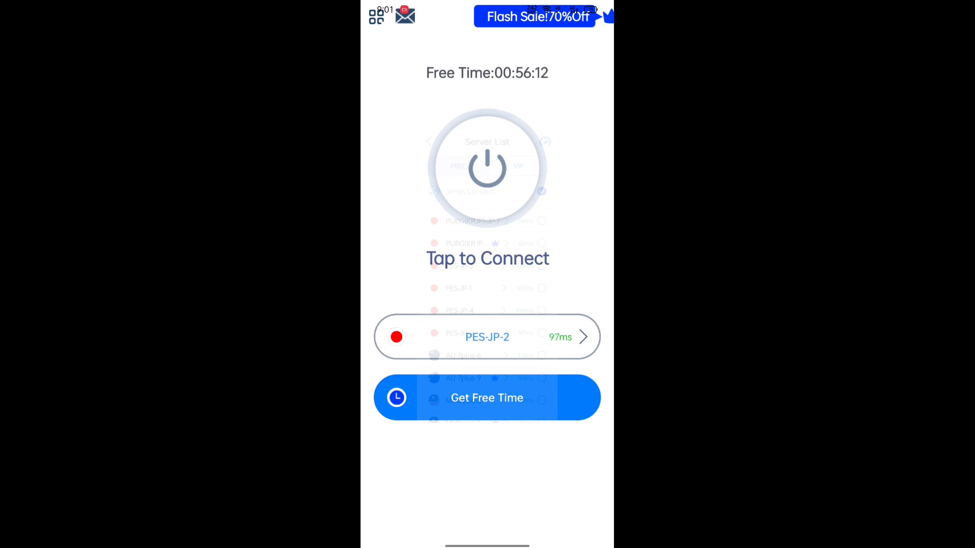
- Attempt connecting via PES-JP-2, acknowledge the server-busy warning, and dismiss the adverts
{"action": "left_click", "coordinate": [487, 167]}
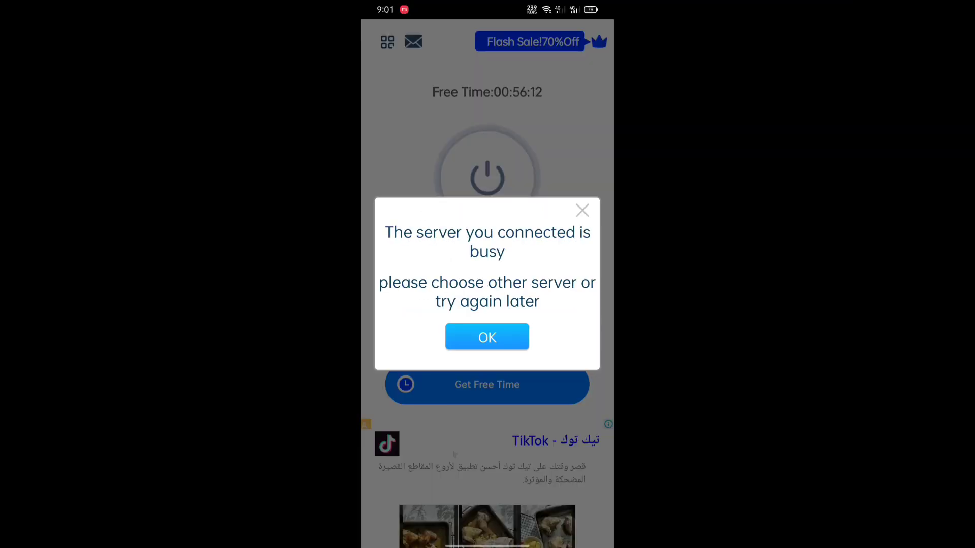
{"action": "left_click", "coordinate": [487, 337]}
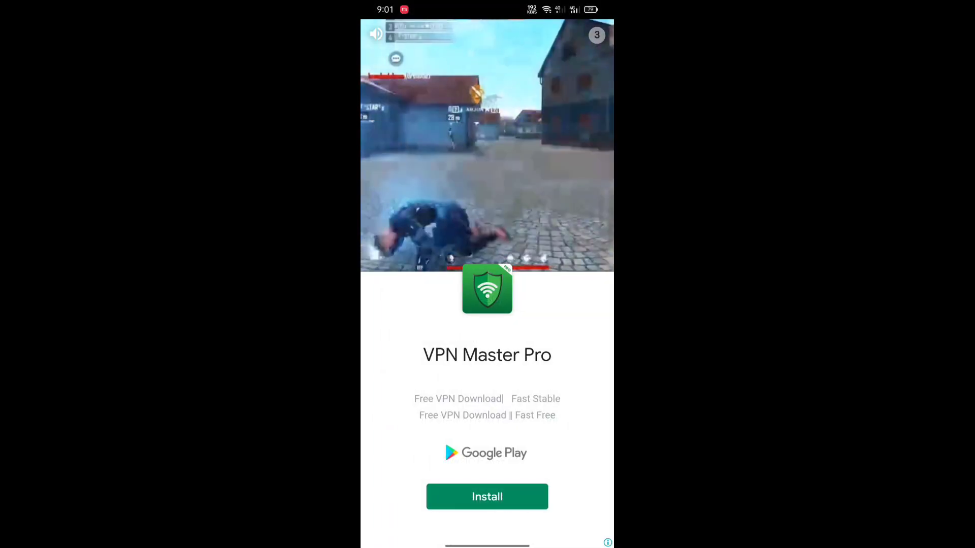
{"action": "left_click", "coordinate": [377, 33]}
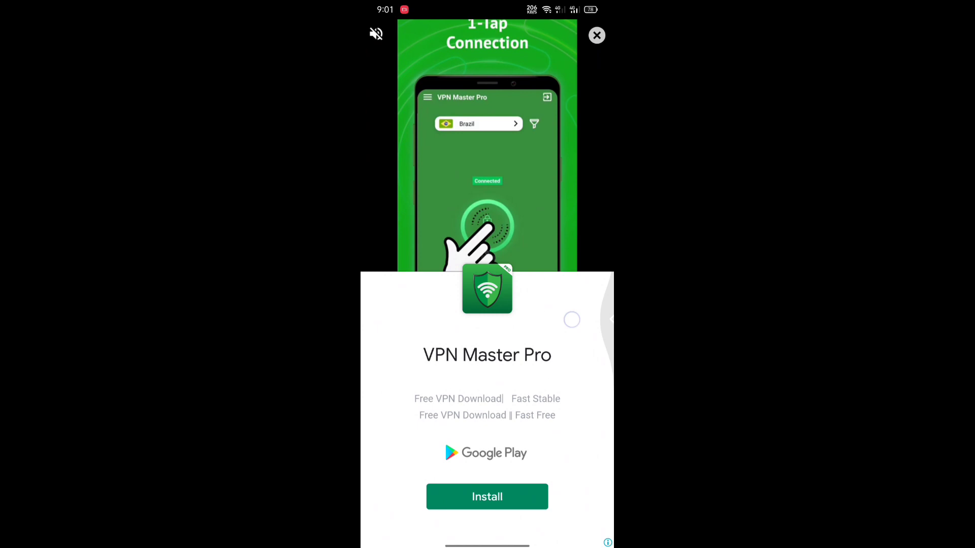
{"action": "left_click", "coordinate": [597, 35]}
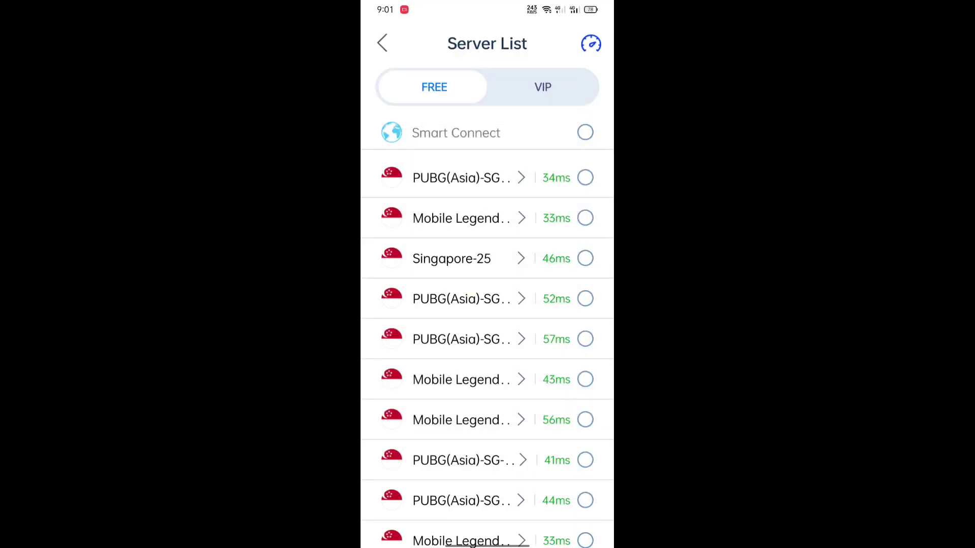
- Pick the Japanese VIP server PUBG(KRJP)-JP-7 and connect at 96ms
{"action": "scroll", "scroll_direction": "down", "scroll_amount": 3}
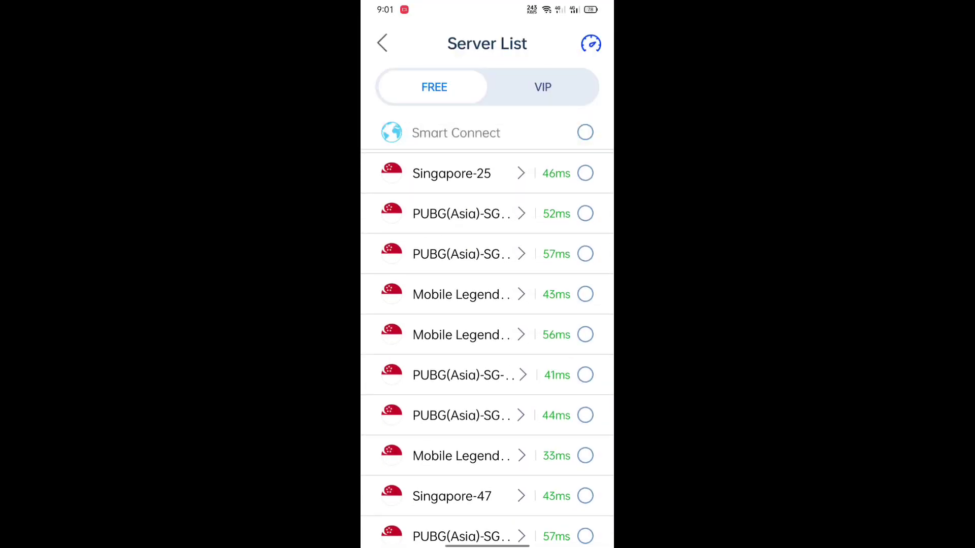
{"action": "scroll", "scroll_direction": "down", "scroll_amount": 3}
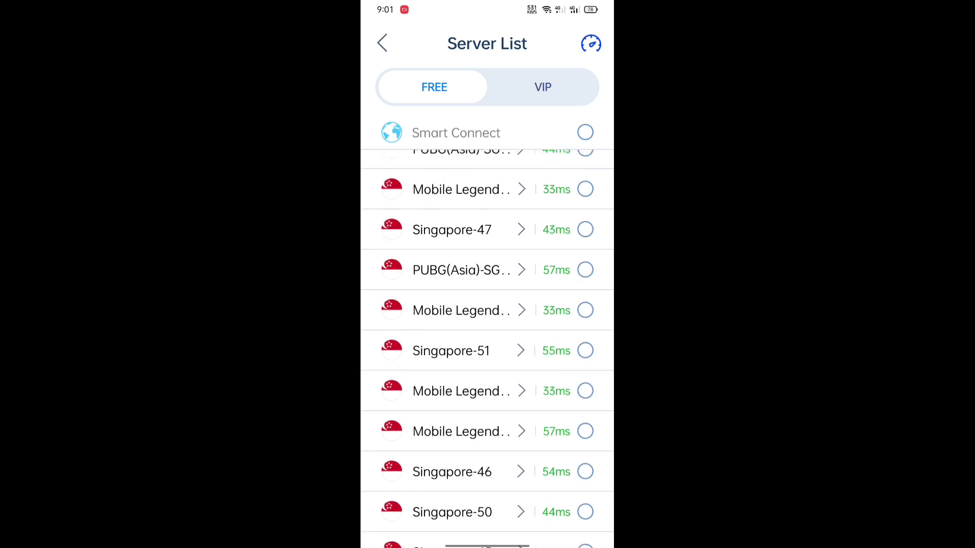
{"action": "left_click", "coordinate": [542, 87]}
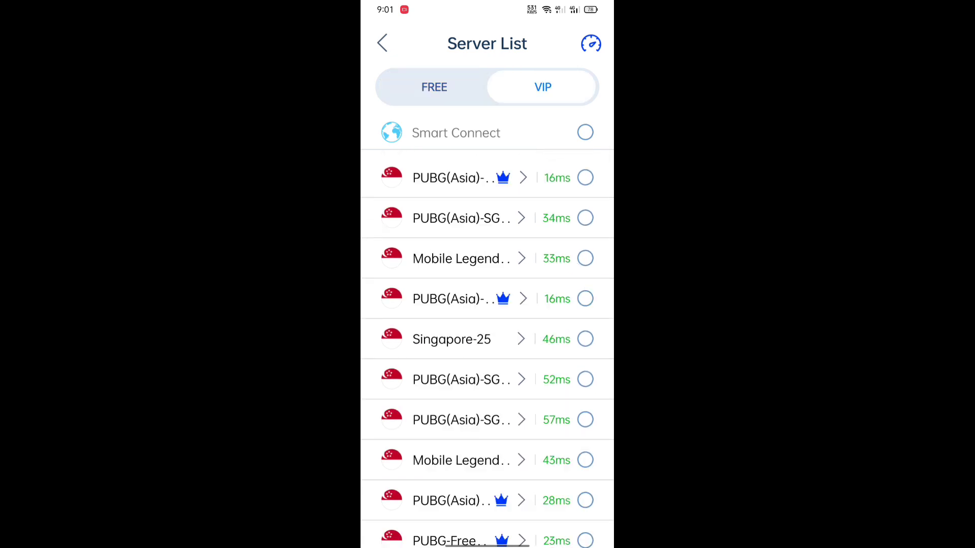
{"action": "scroll", "scroll_direction": "down", "scroll_amount": 3}
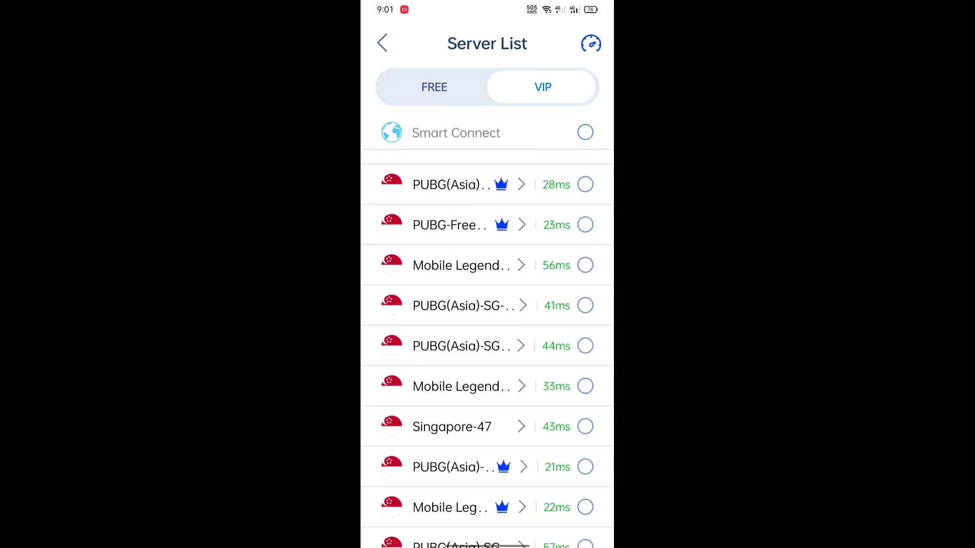
{"action": "scroll", "scroll_direction": "down", "scroll_amount": 3}
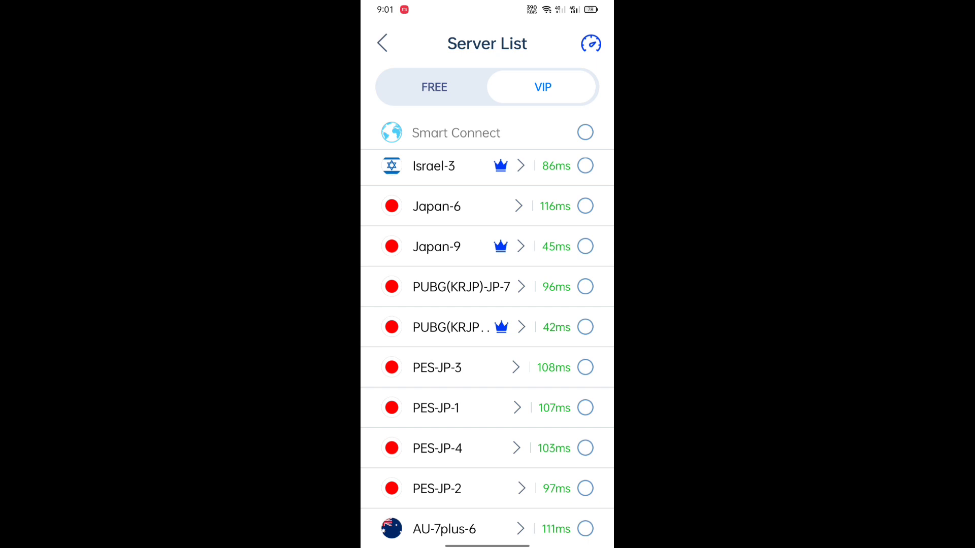
{"action": "left_click", "coordinate": [437, 448]}
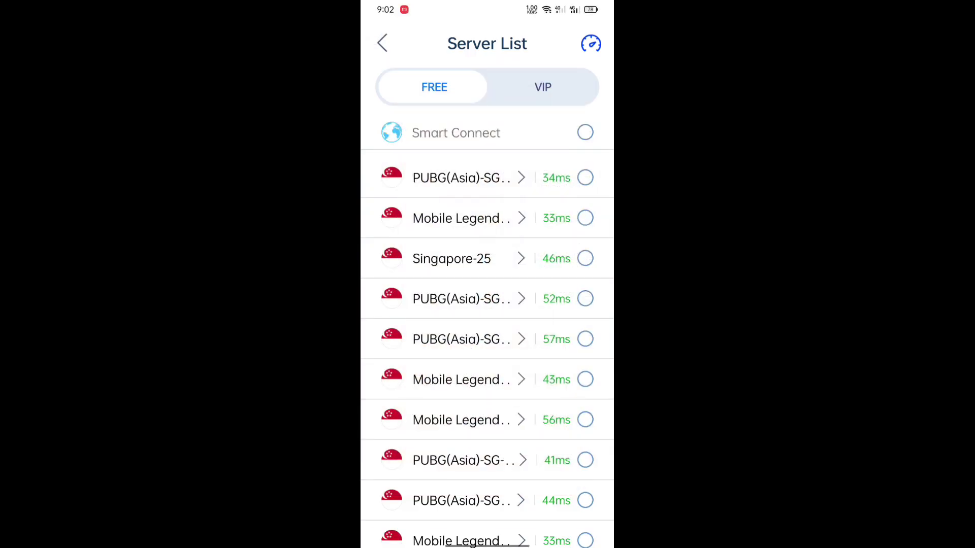
{"action": "scroll", "scroll_direction": "down", "scroll_amount": 3}
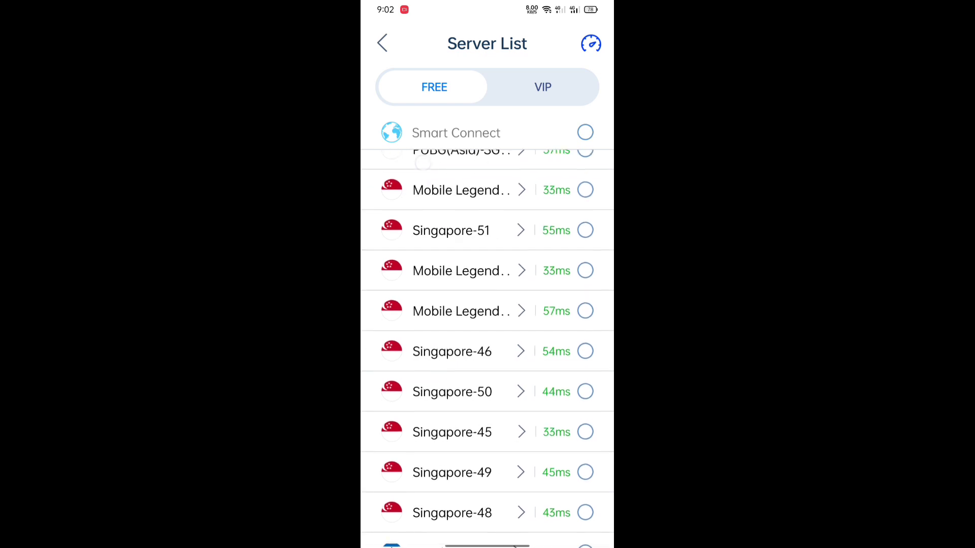
{"action": "scroll", "scroll_direction": "down", "scroll_amount": 3}
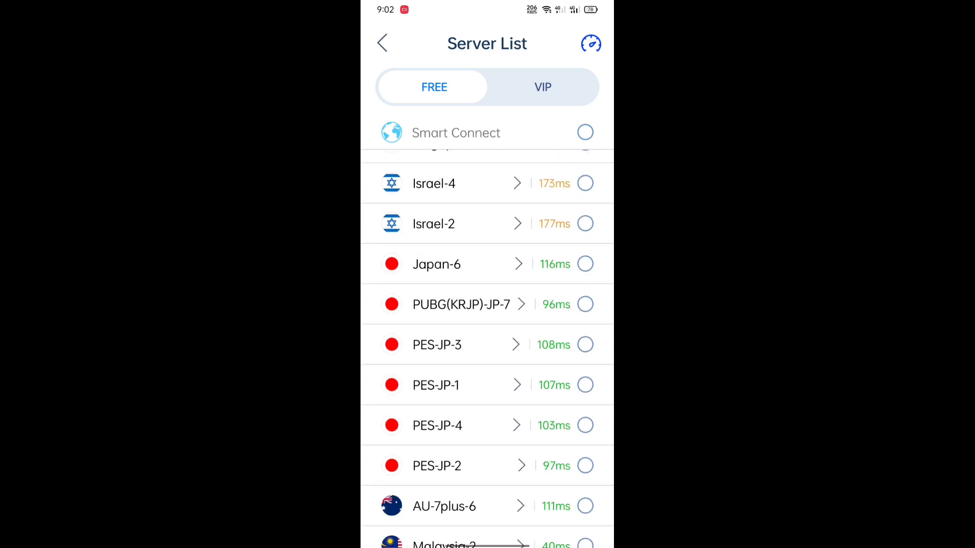
{"action": "left_click", "coordinate": [461, 304]}
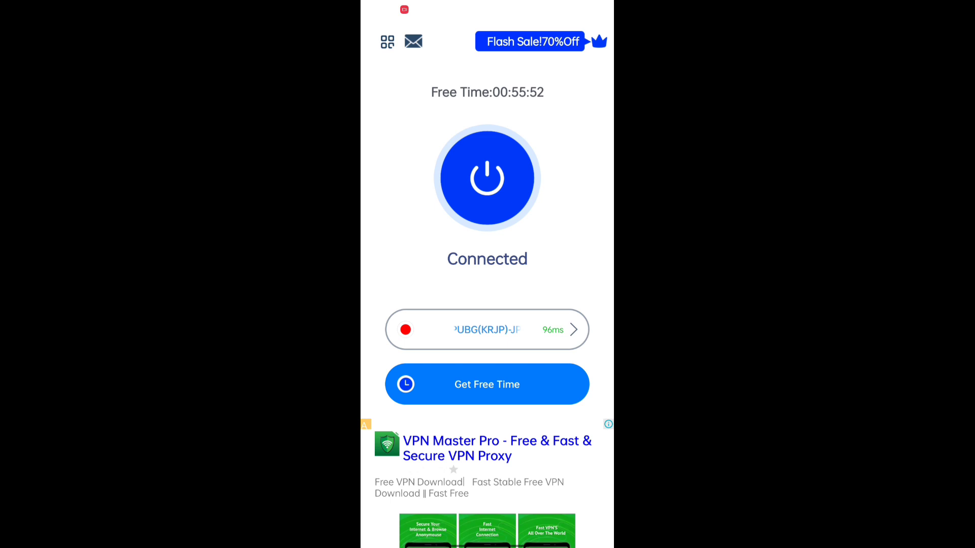
- Leave the VPN app for the home screen and swipe to launch eFootball PES 2021
{"action": "key", "text": "home"}
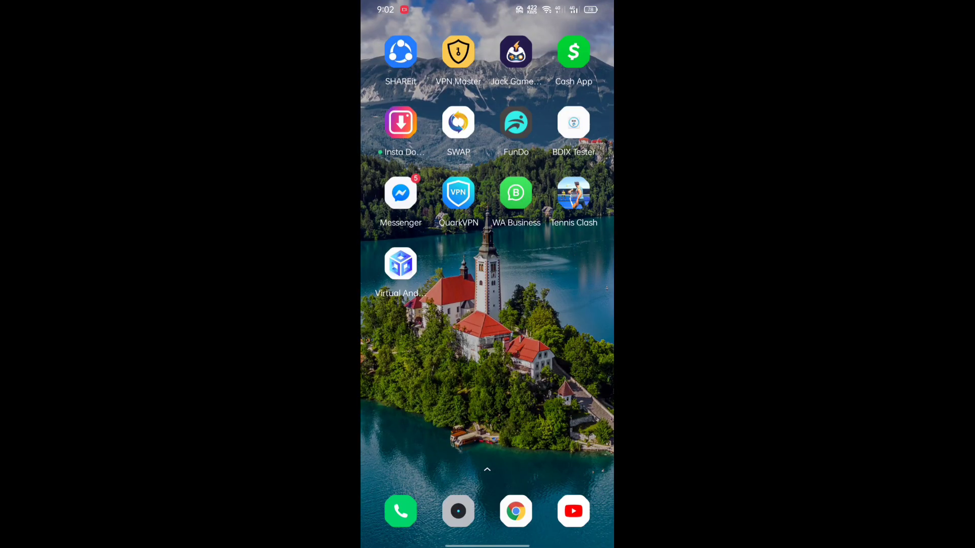
{"action": "scroll", "scroll_direction": "left", "scroll_amount": 3}
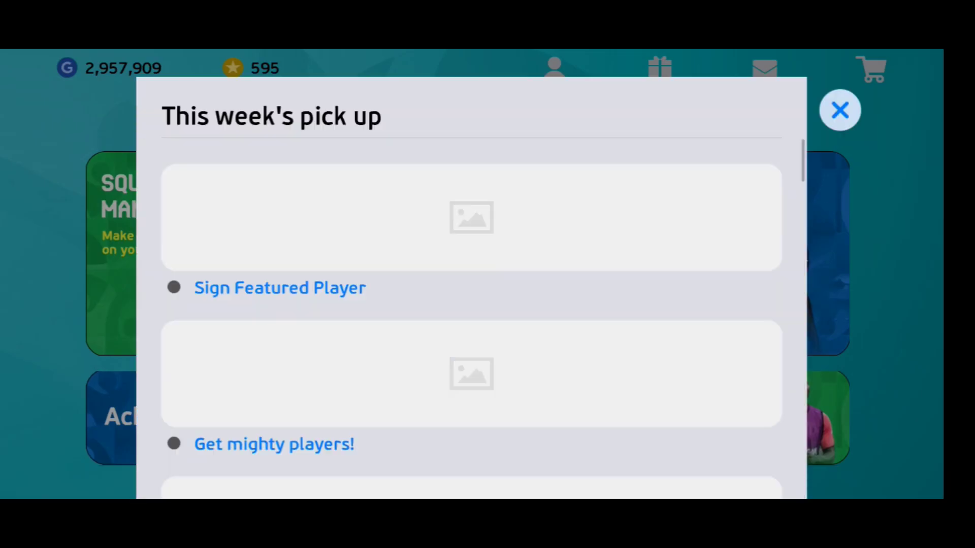
- Dismiss the pick-up notice, scroll the スシロー杯 event's reward list, then close its details
{"action": "left_click", "coordinate": [840, 109]}
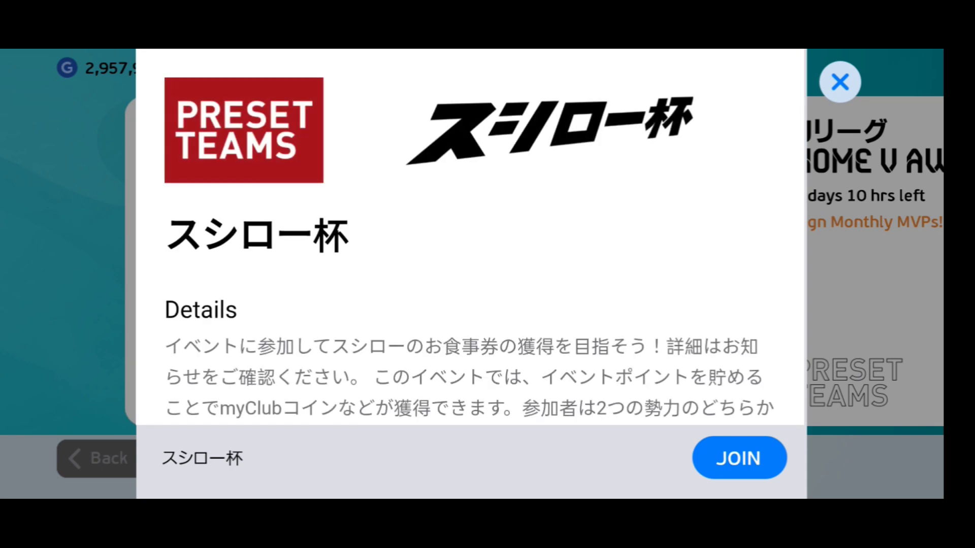
{"action": "scroll", "scroll_direction": "down", "scroll_amount": 3}
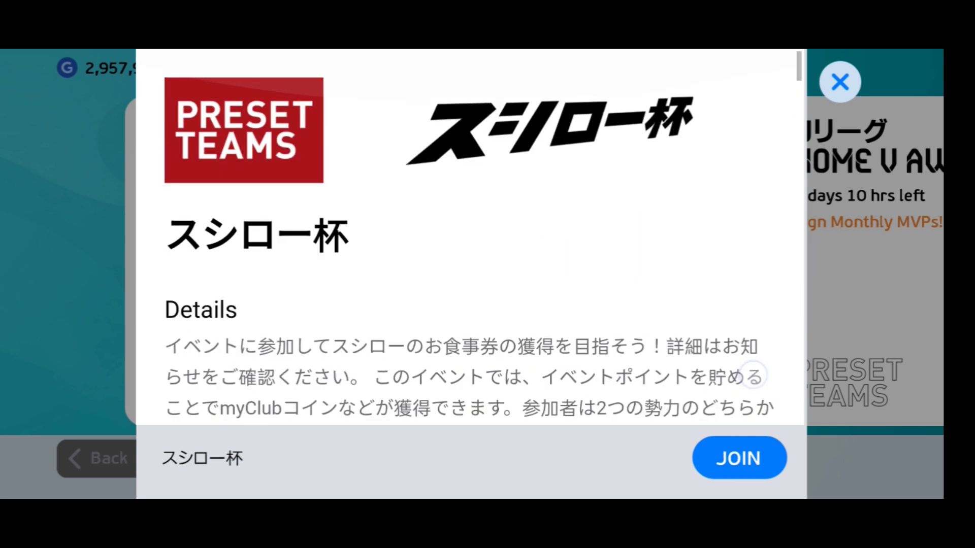
{"action": "scroll", "scroll_direction": "down", "scroll_amount": 3}
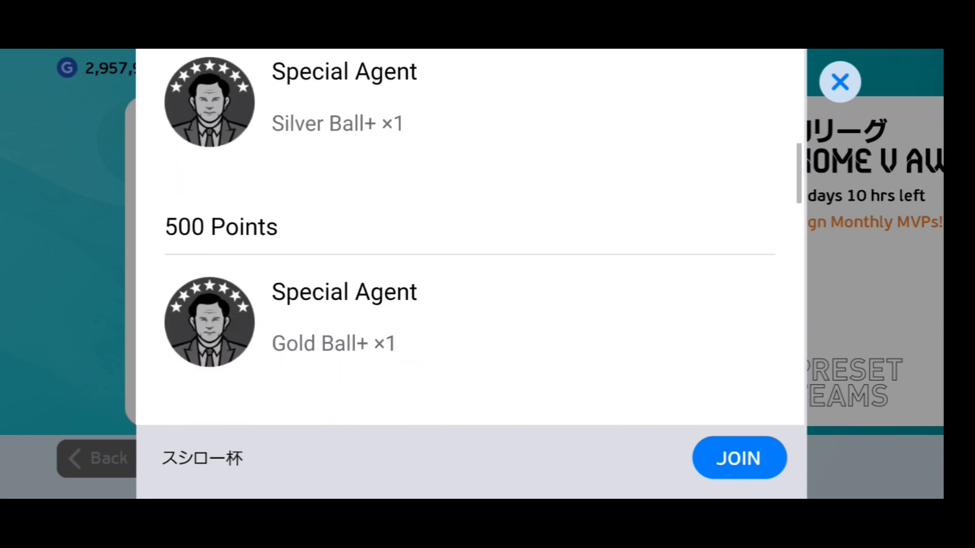
{"action": "scroll", "scroll_direction": "down", "scroll_amount": 3}
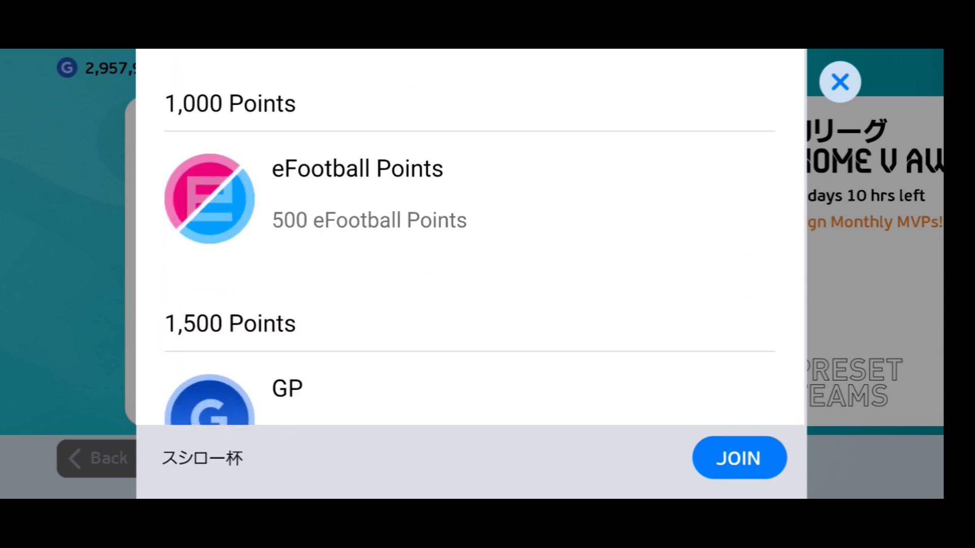
{"action": "scroll", "scroll_direction": "down", "scroll_amount": 3}
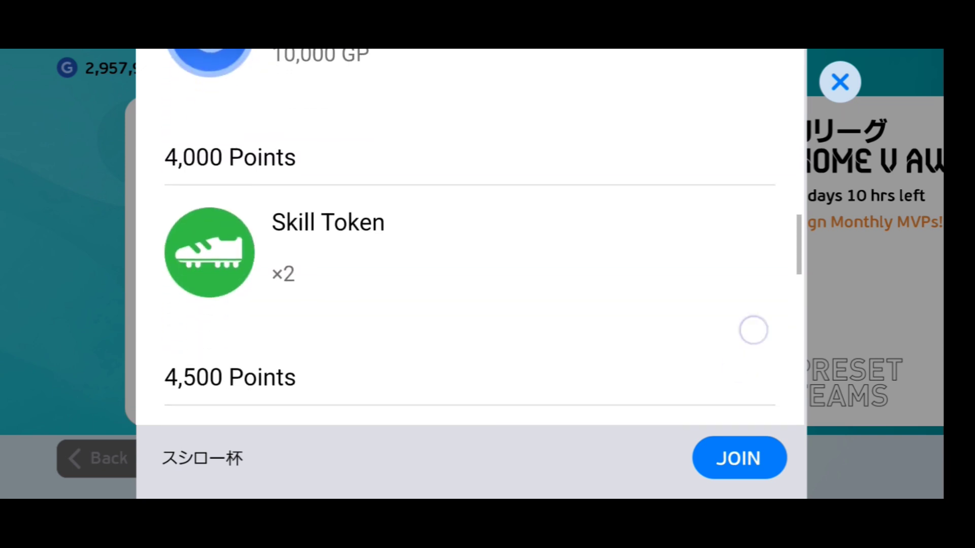
{"action": "scroll", "scroll_direction": "down", "scroll_amount": 3}
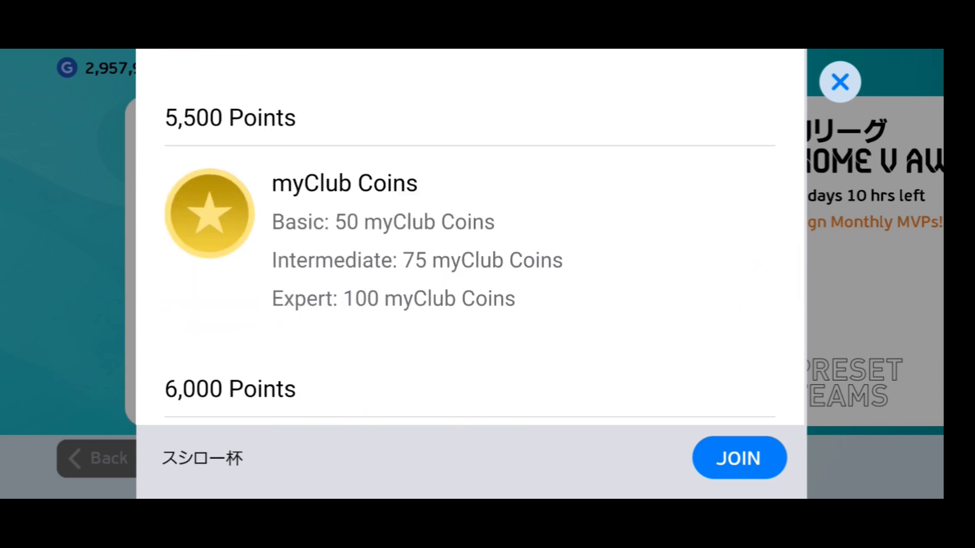
{"action": "left_click", "coordinate": [840, 81]}
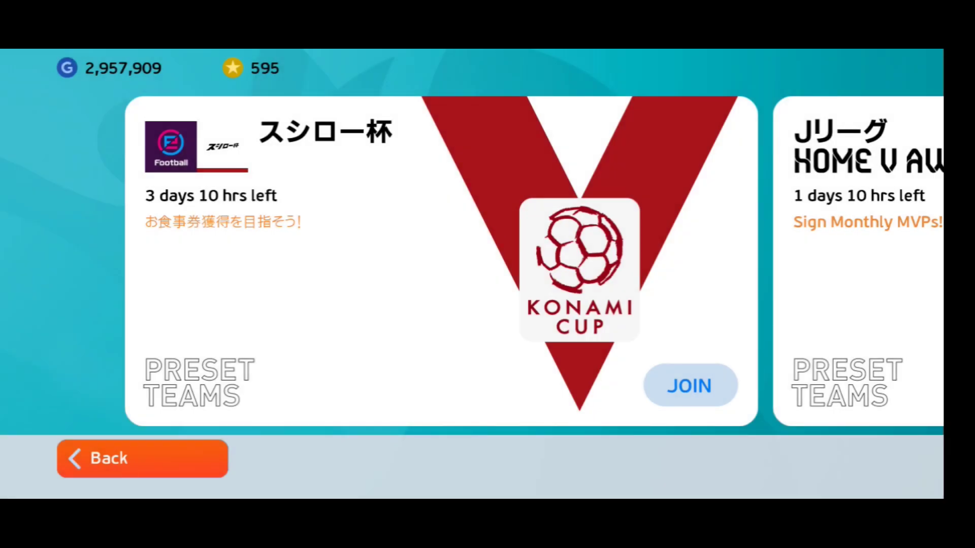
- Enter スシロー杯 with FC Bayern München, accepting the team can't be changed later
{"action": "left_click", "coordinate": [690, 385]}
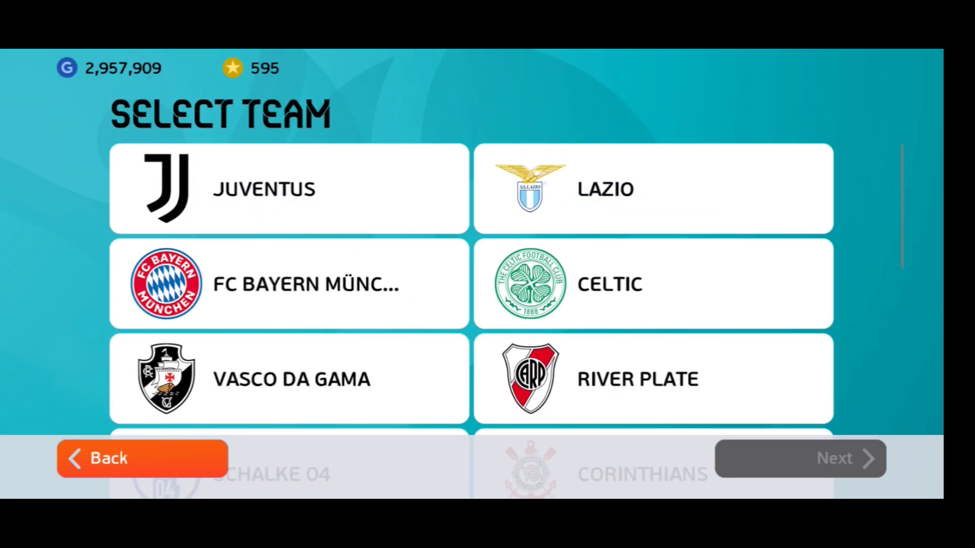
{"action": "left_click", "coordinate": [281, 286]}
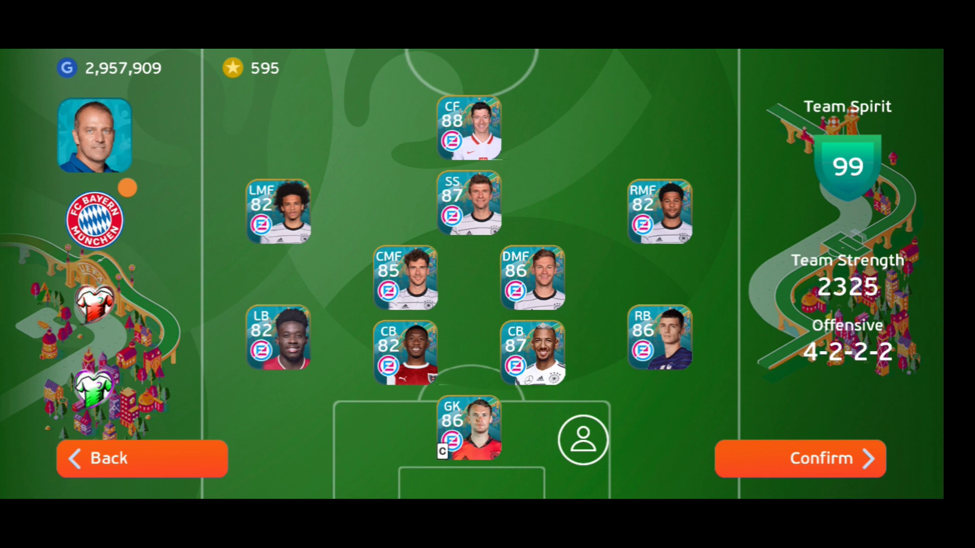
{"action": "left_click", "coordinate": [801, 459]}
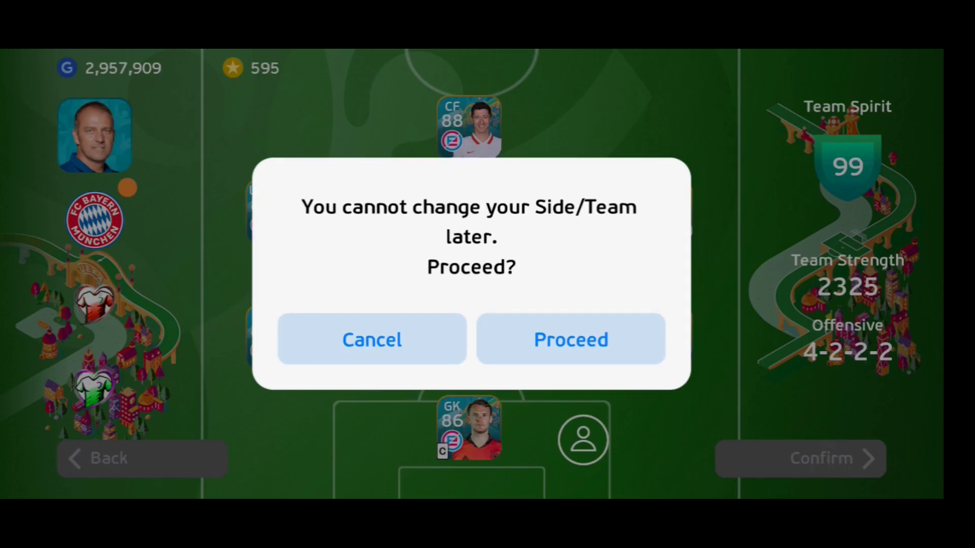
{"action": "left_click", "coordinate": [570, 339]}
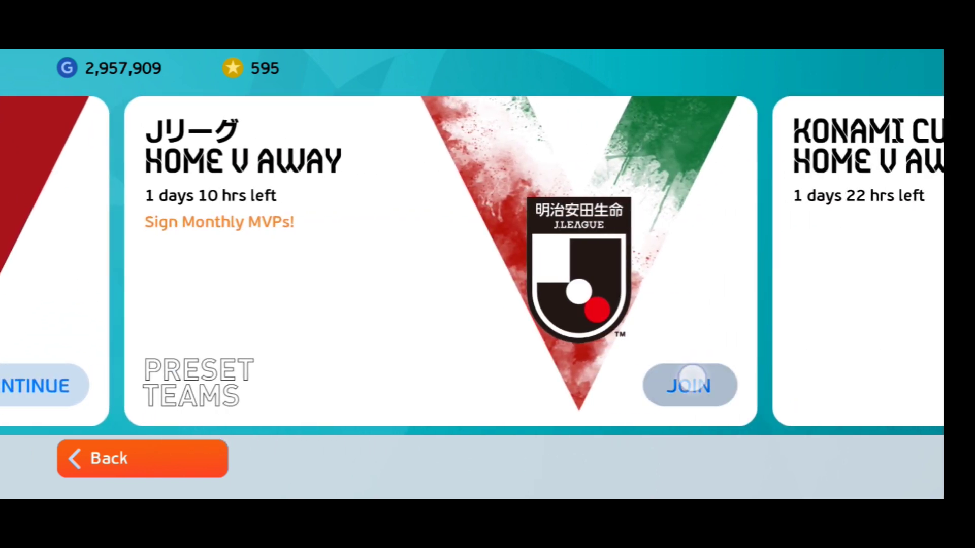
- Join Jリーグ HOME V AWAY with the Vissel Kobe preset team
{"action": "left_click", "coordinate": [688, 385]}
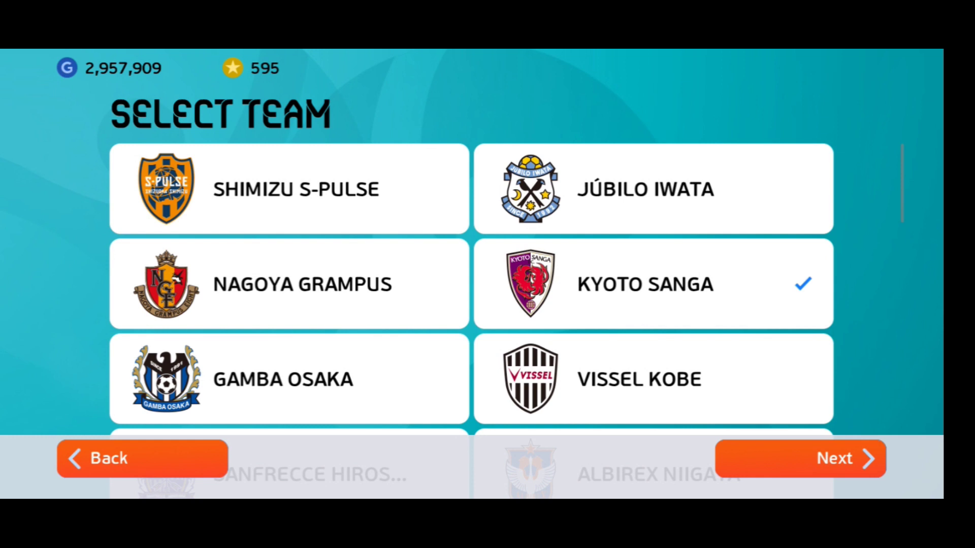
{"action": "left_click", "coordinate": [800, 459]}
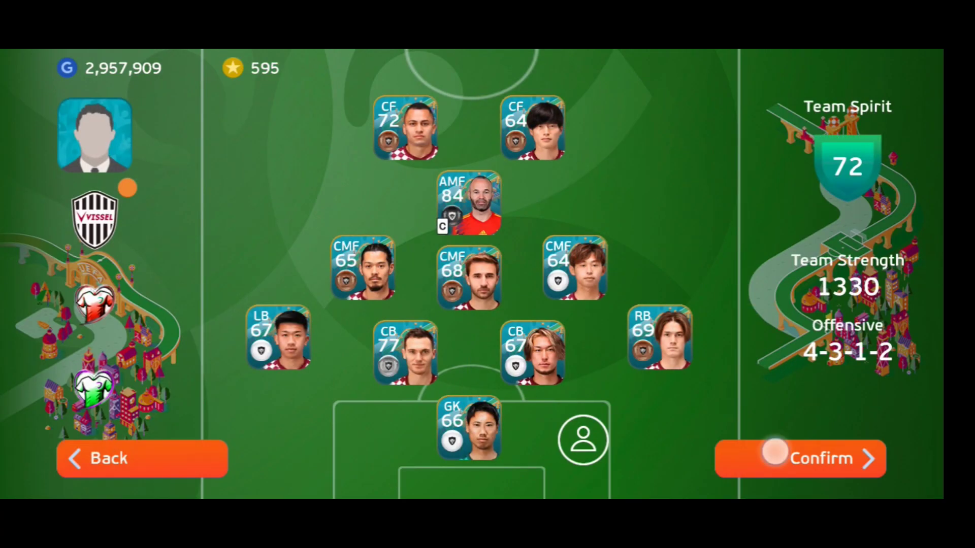
{"action": "left_click", "coordinate": [801, 459]}
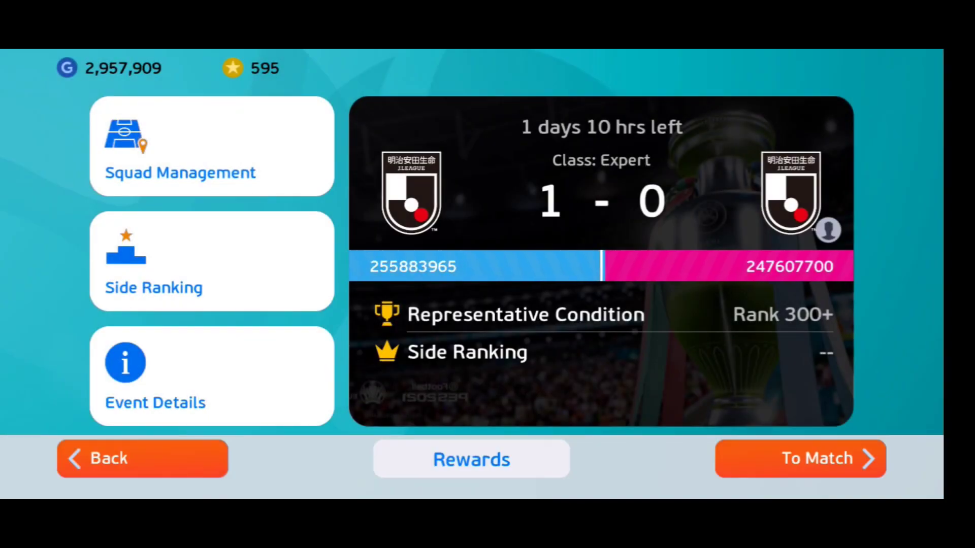
- View the event's side ranking, scroll its reward details, and close them
{"action": "left_click", "coordinate": [176, 310]}
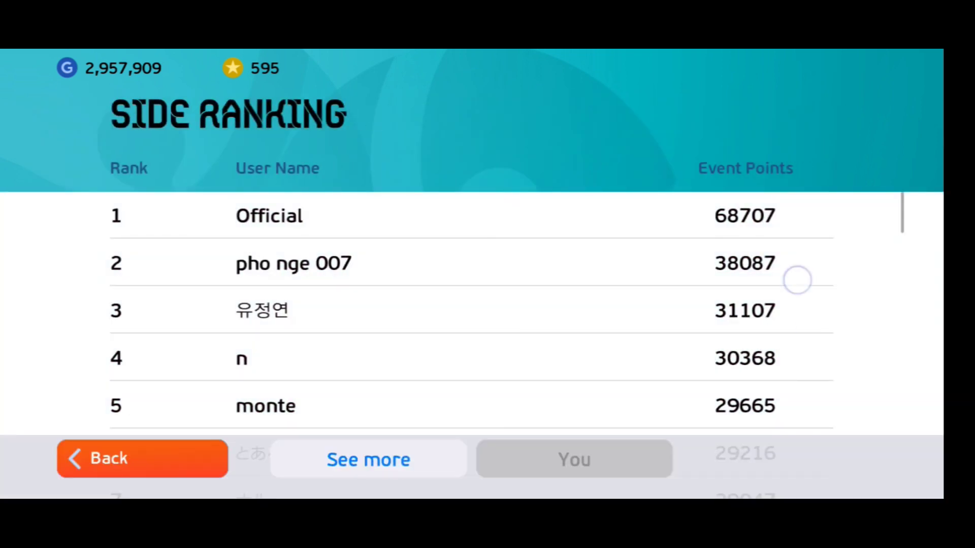
{"action": "left_click", "coordinate": [142, 458]}
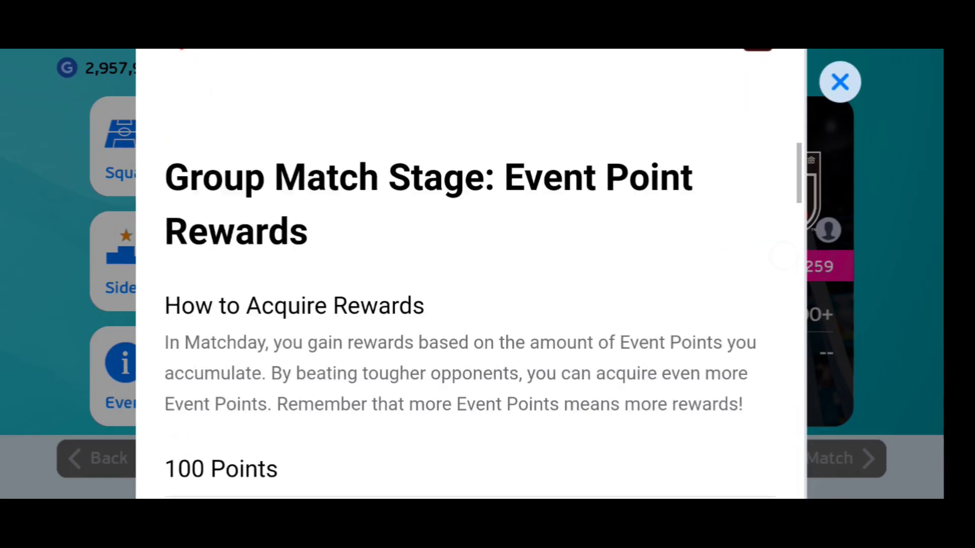
{"action": "scroll", "scroll_direction": "down", "scroll_amount": 3}
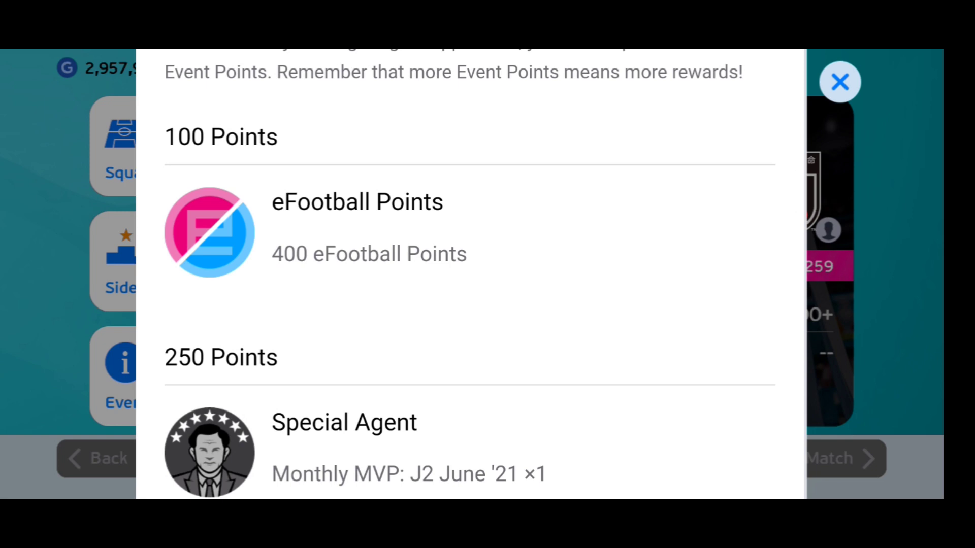
{"action": "left_click", "coordinate": [841, 82]}
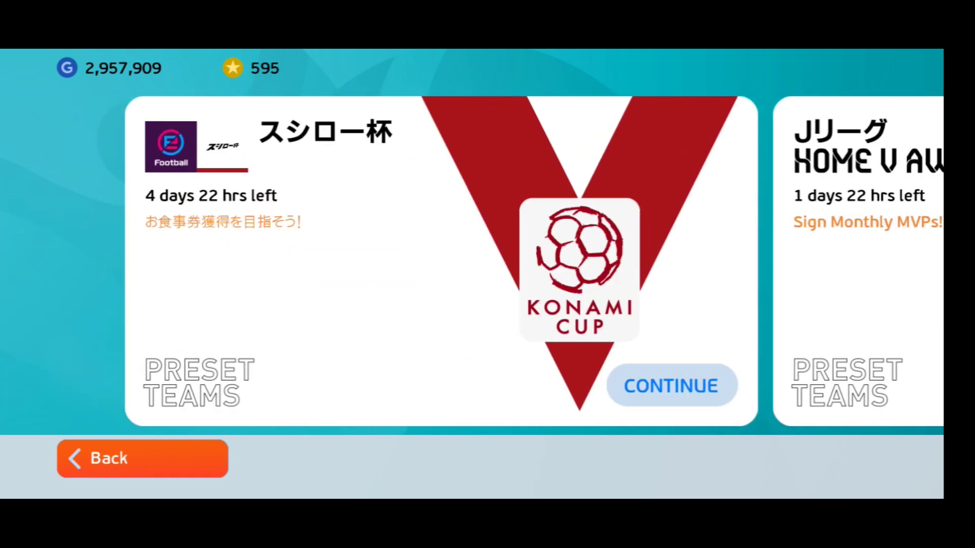
- Swipe to the KONAMI CUP HOME V AWAY card, then go back to the online modes menu
{"action": "scroll", "scroll_direction": "right", "scroll_amount": 3}
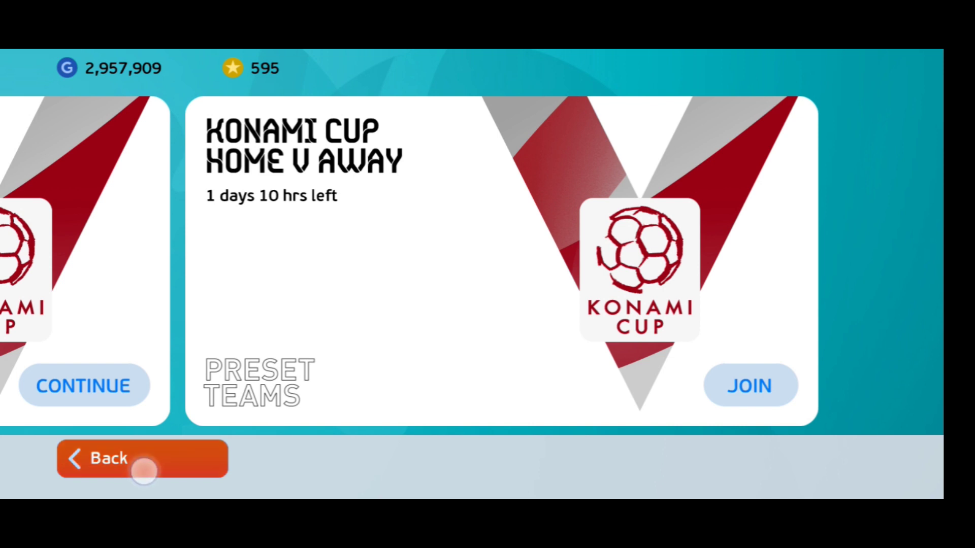
{"action": "left_click", "coordinate": [143, 460]}
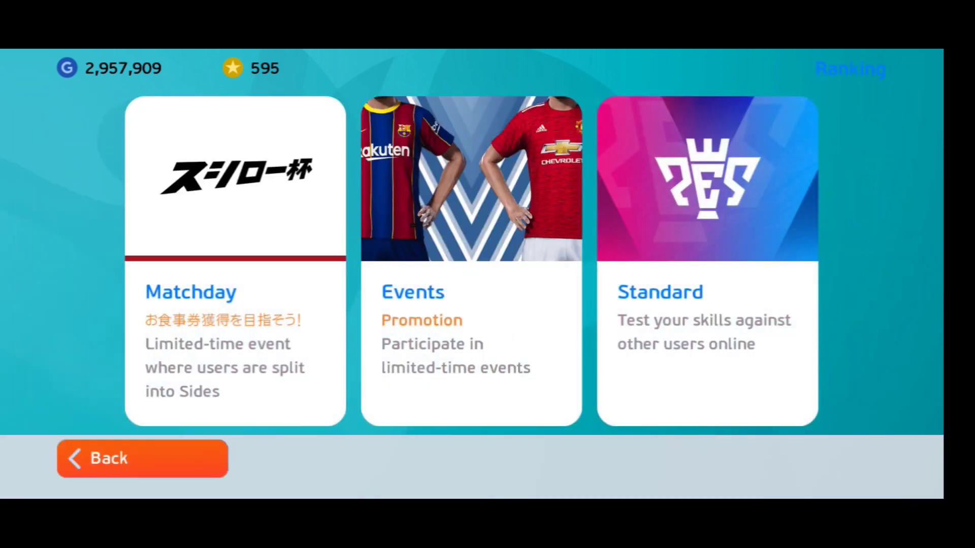